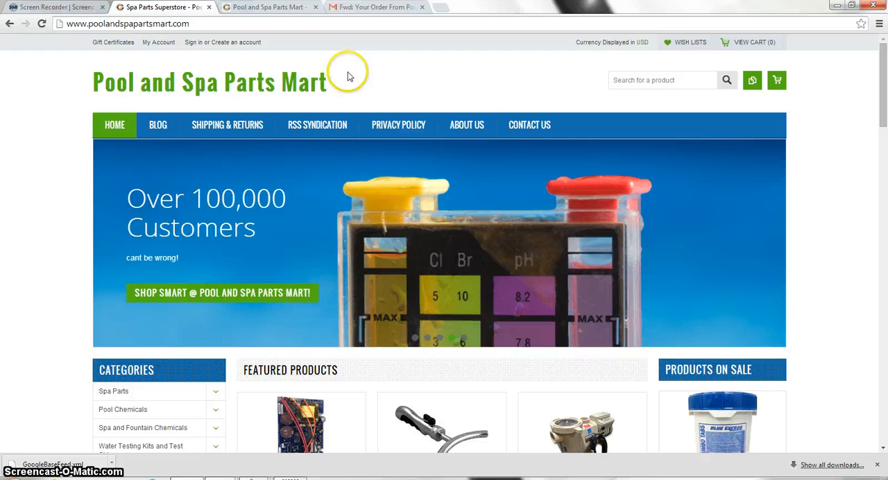
mouse_move(338, 78)
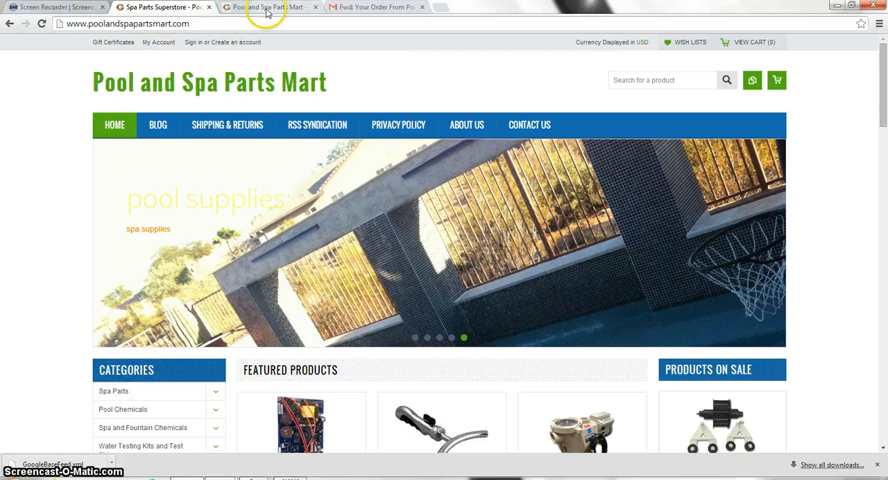
Step: Switch to the Pool and Spa Parts Mart admin tab showing the View Orders list
click(267, 7)
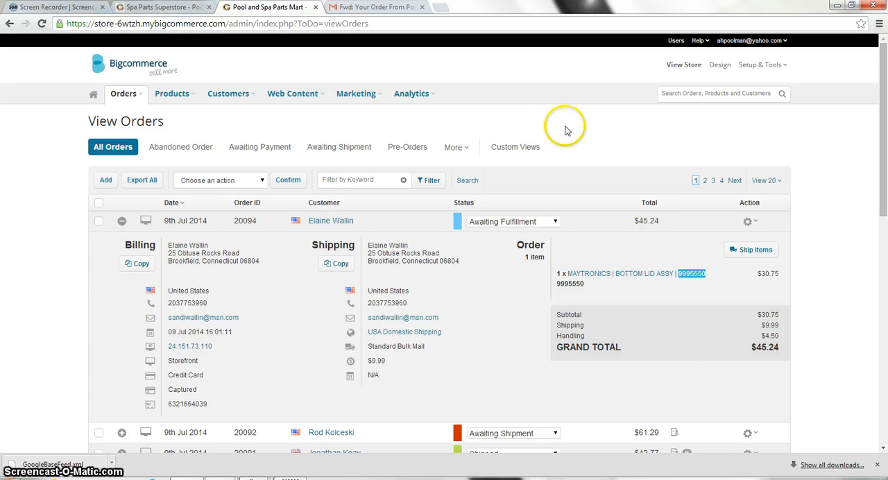
mouse_move(515, 297)
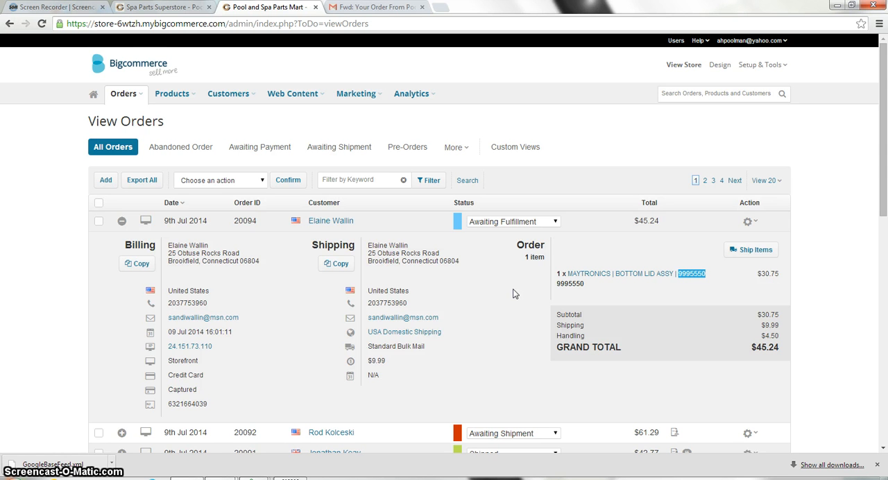
mouse_move(497, 43)
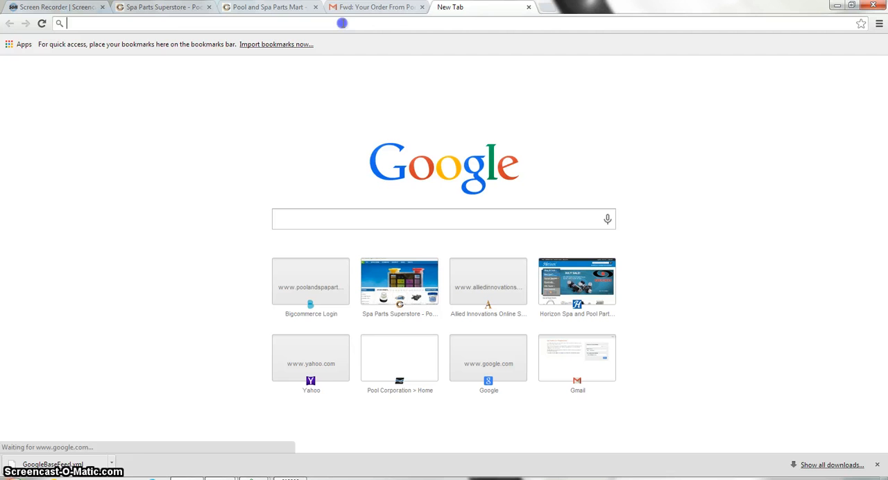
Step: Go to pool360.poolcorp.com and bring up its User Log In page
text(poo)
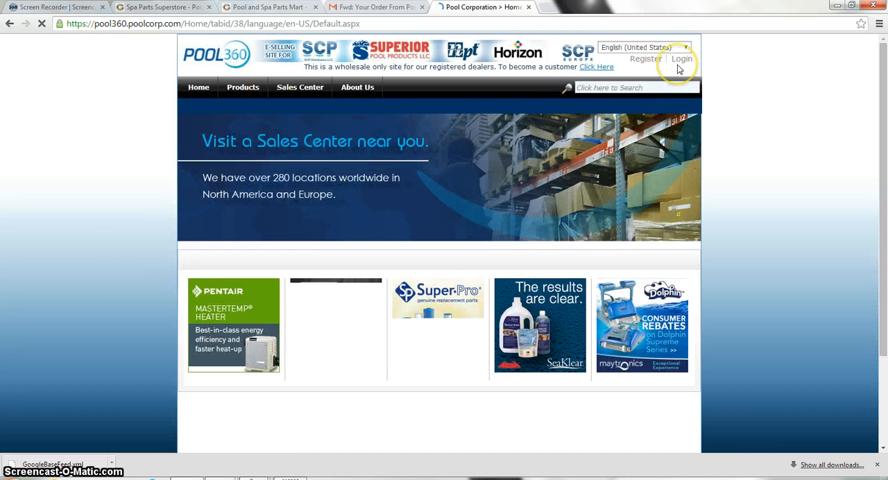
click(683, 58)
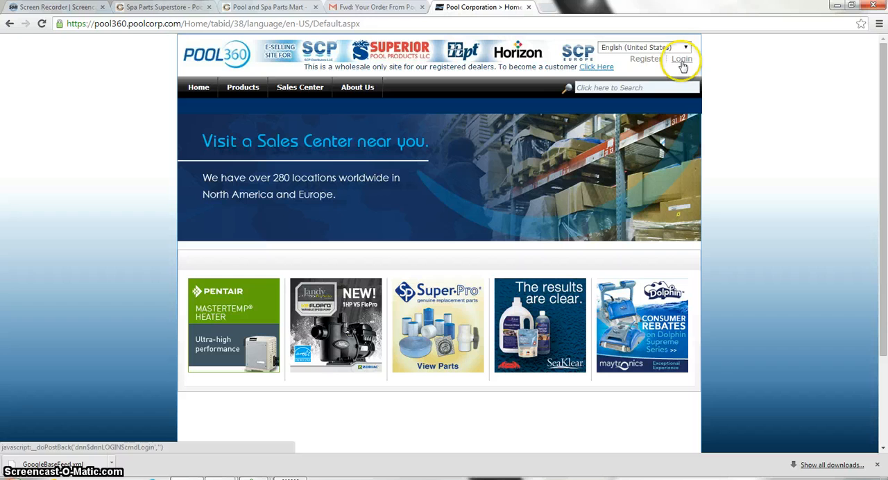
click(680, 58)
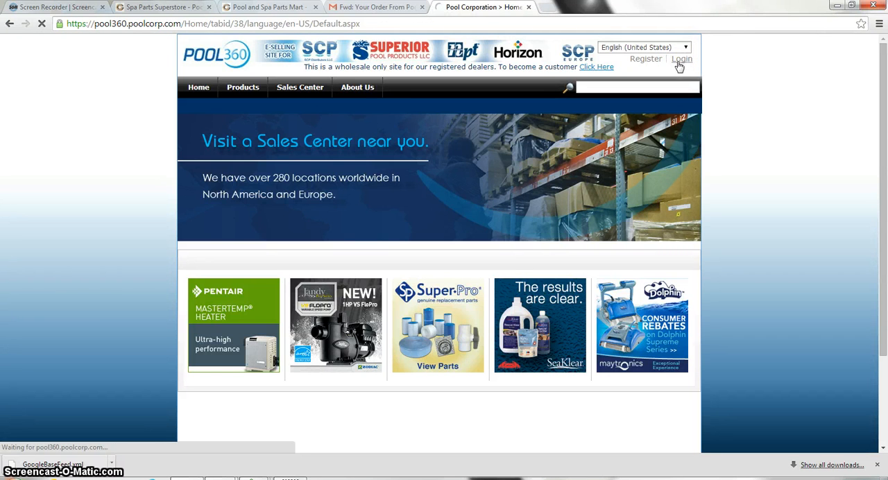
click(681, 58)
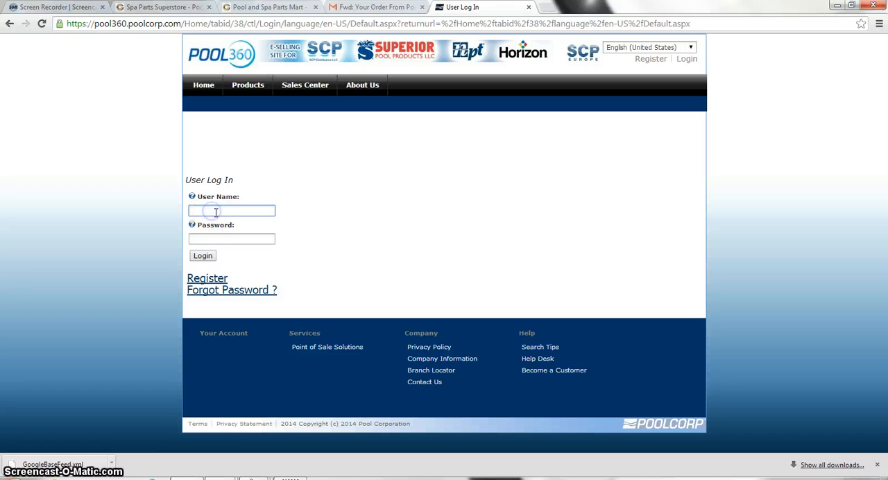
Step: Enter the PSP username and password, submit the login, and return to order 20094's details
text(s)
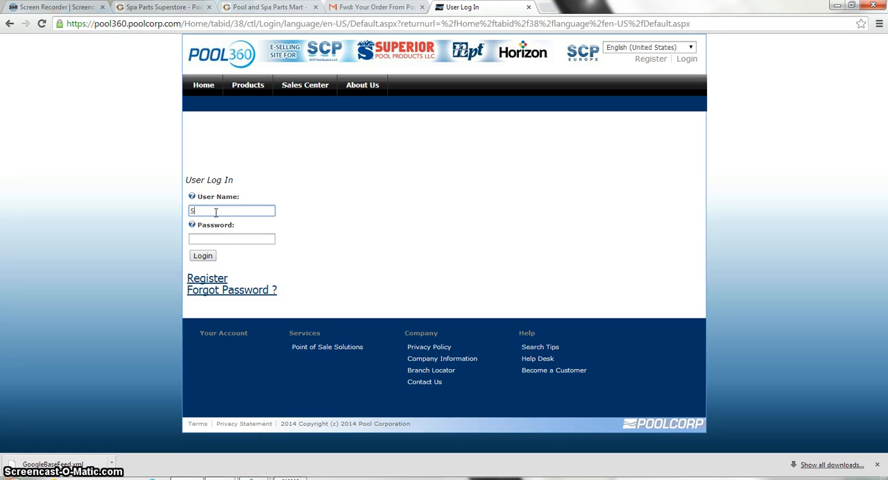
text(PSP360)
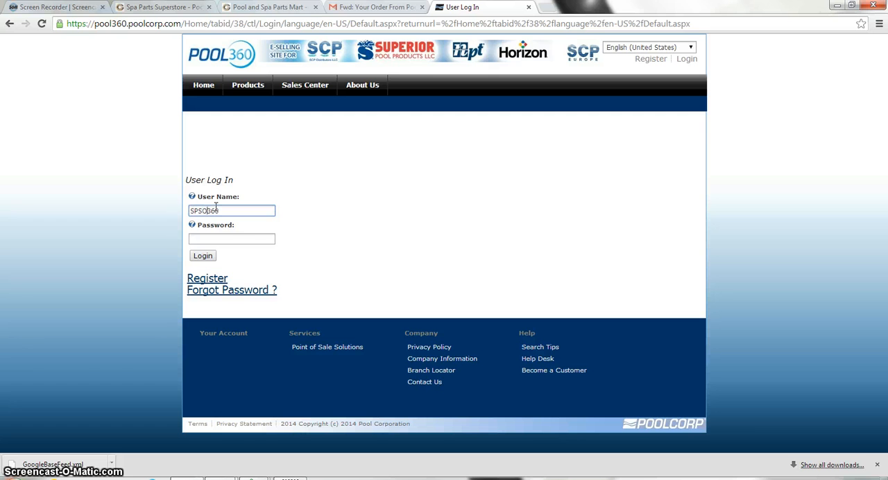
click(231, 238)
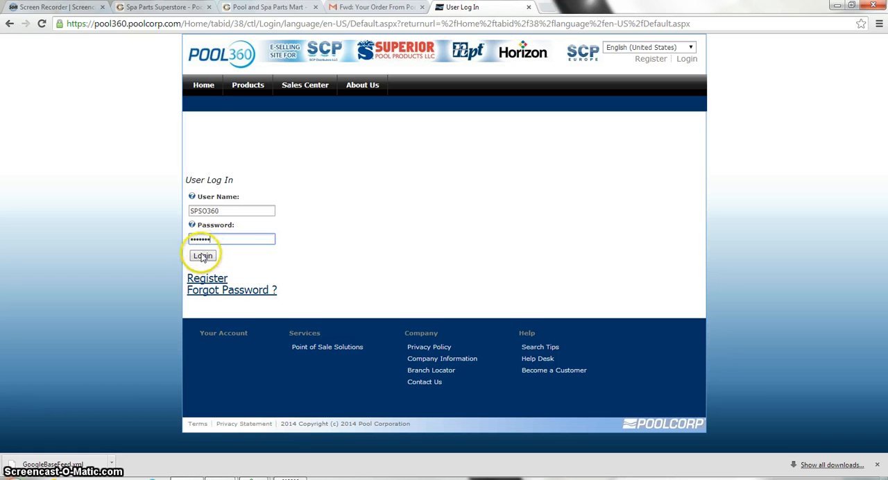
click(203, 255)
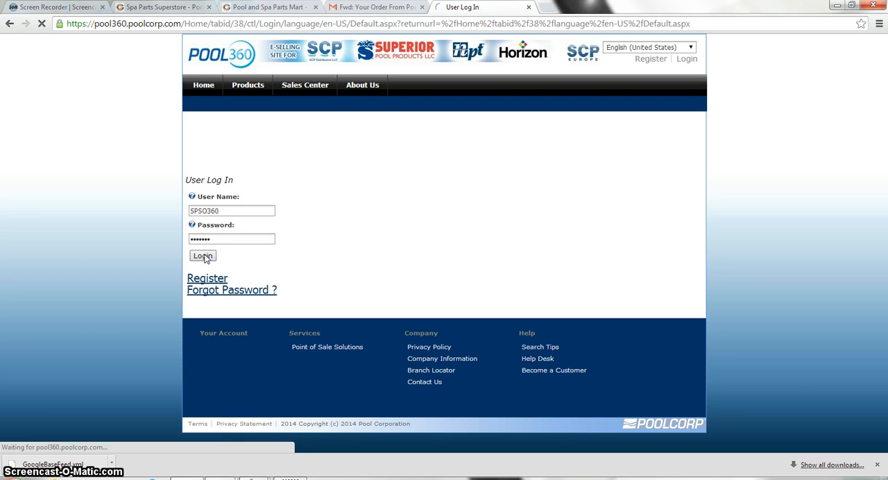
click(202, 256)
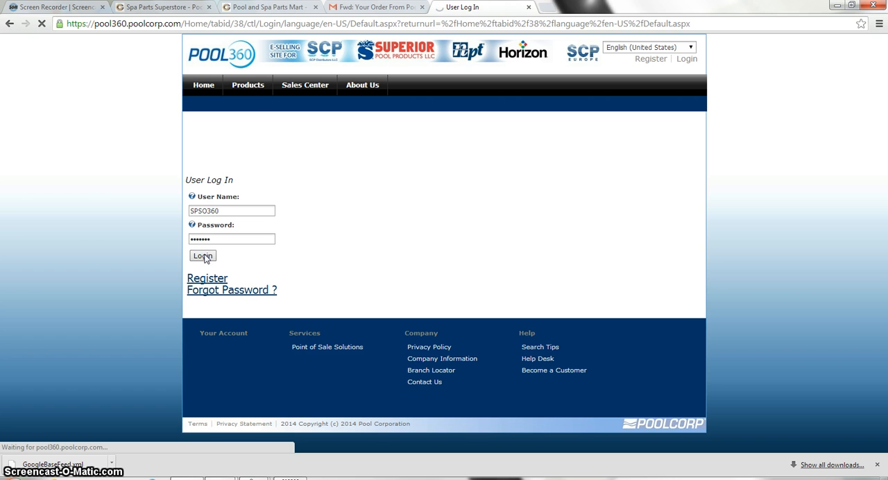
click(203, 255)
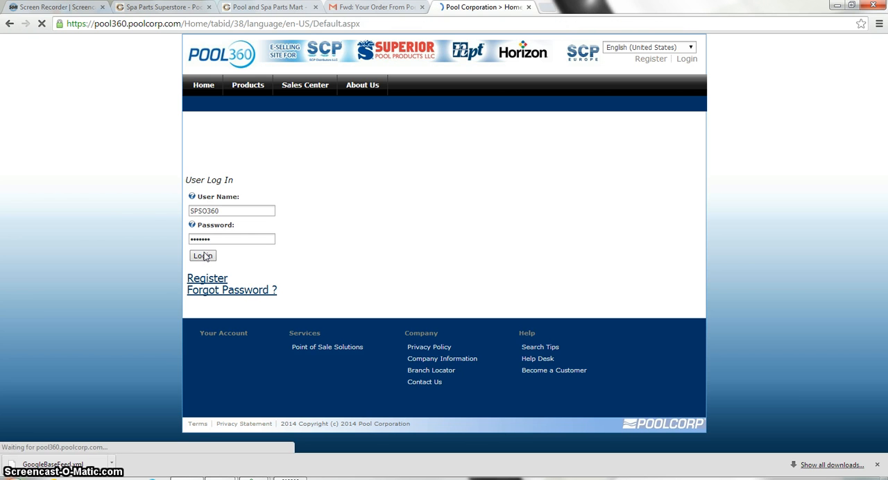
click(203, 256)
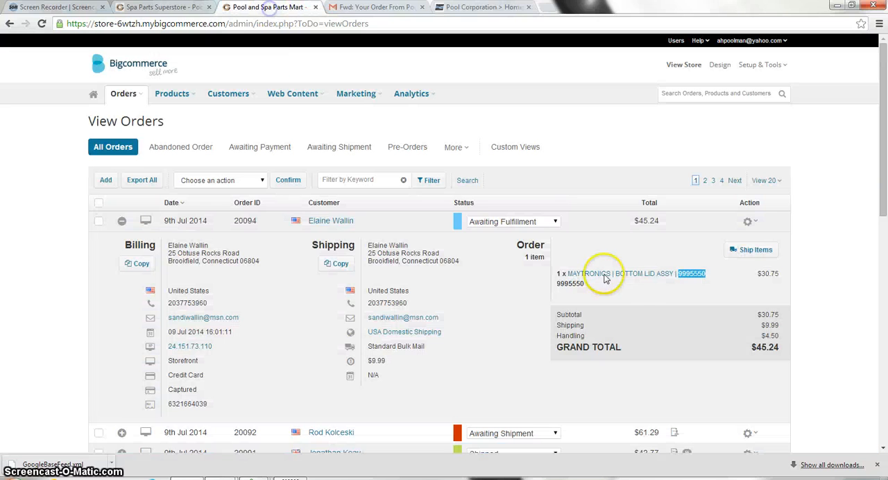
Step: Copy part number 9995550 from the order and search it in the Pool360 catalogue
right_click(605, 277)
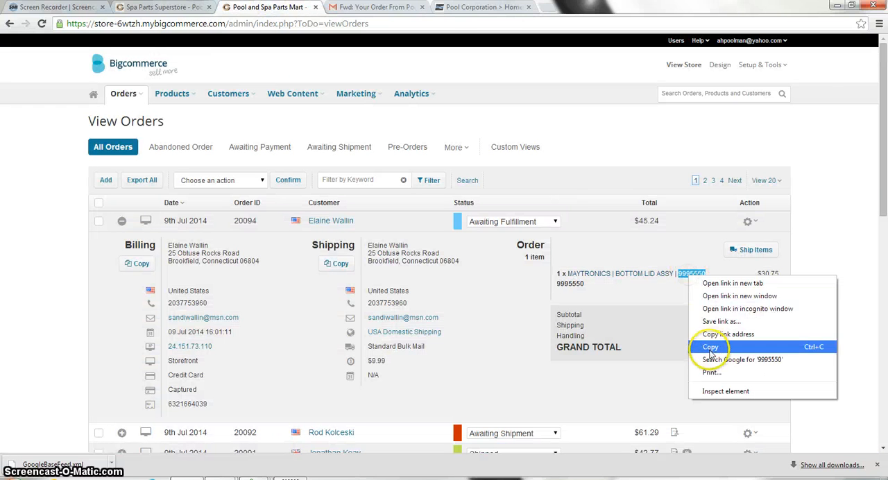
click(480, 7)
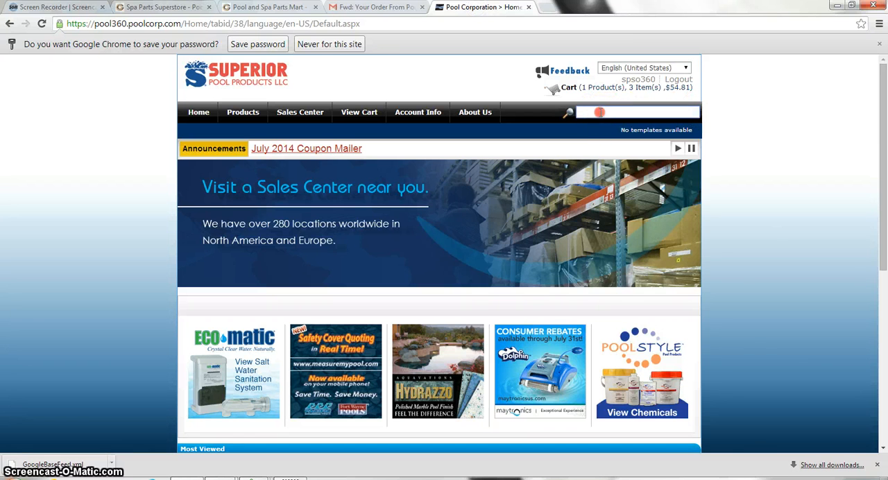
text(9995550)
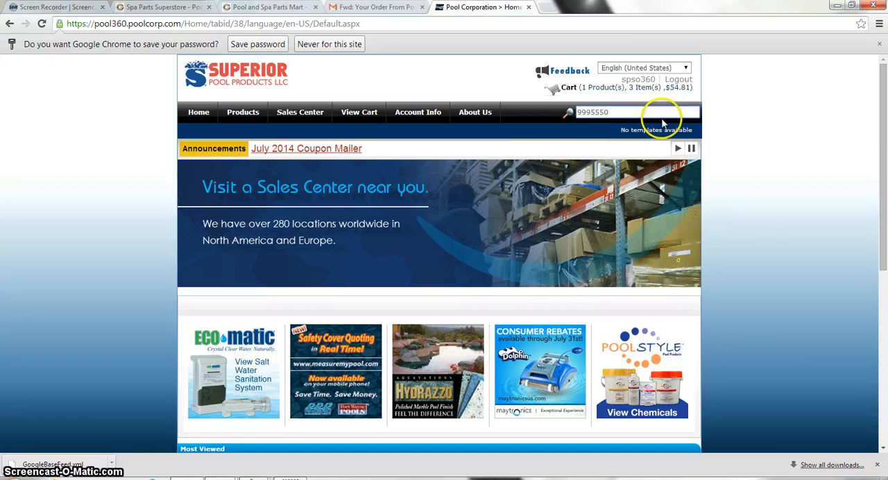
click(567, 112)
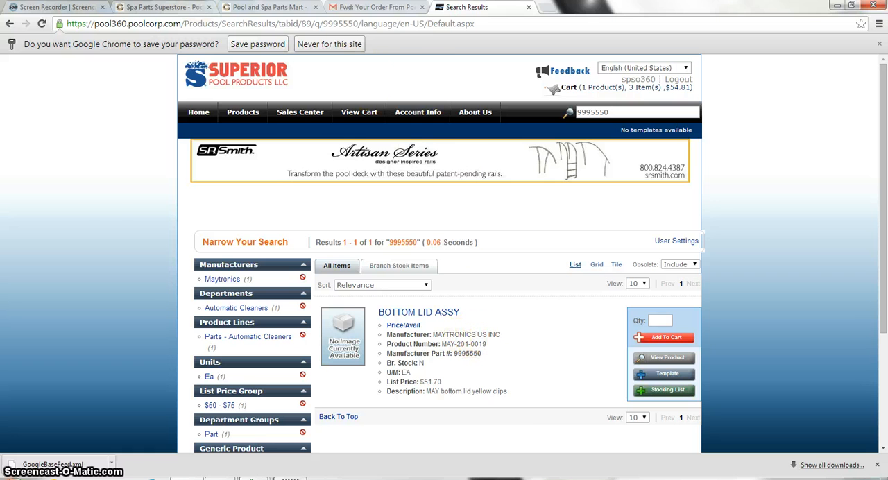
Step: Open the BOTTOM LID ASSY (MAY-201-0019) product page showing its $21.65 price and availability
click(266, 7)
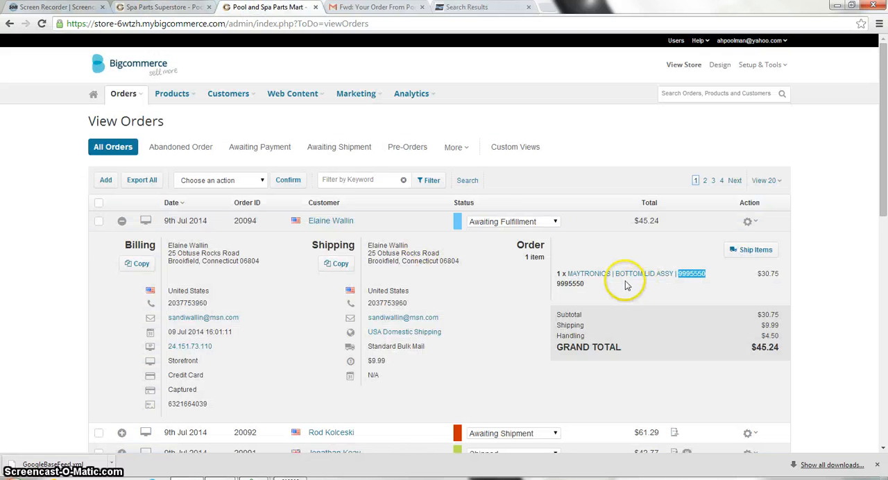
click(481, 7)
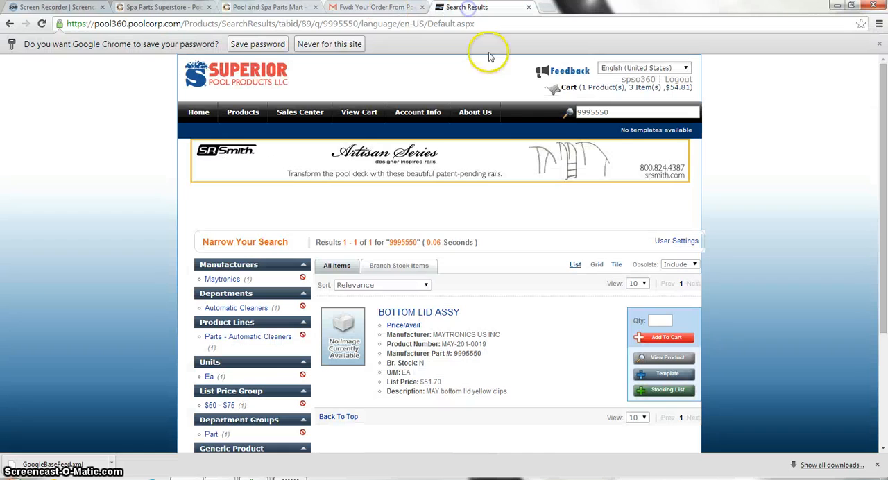
scroll(down, 3)
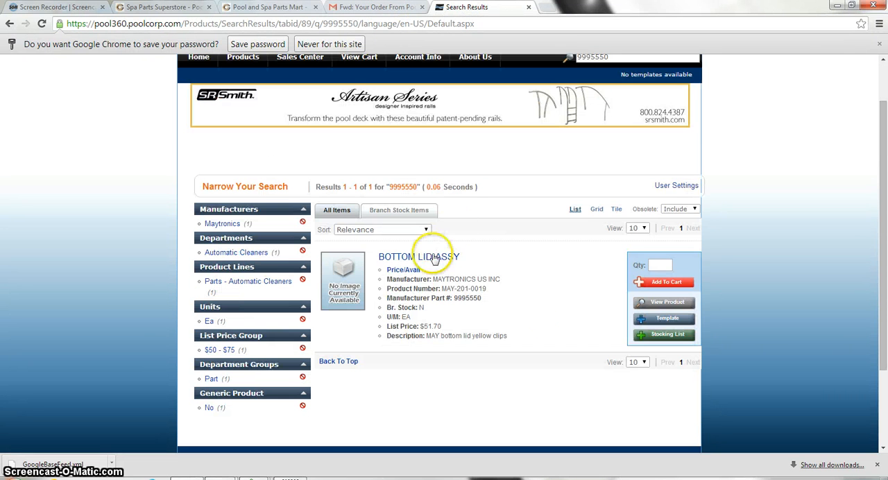
mouse_move(419, 257)
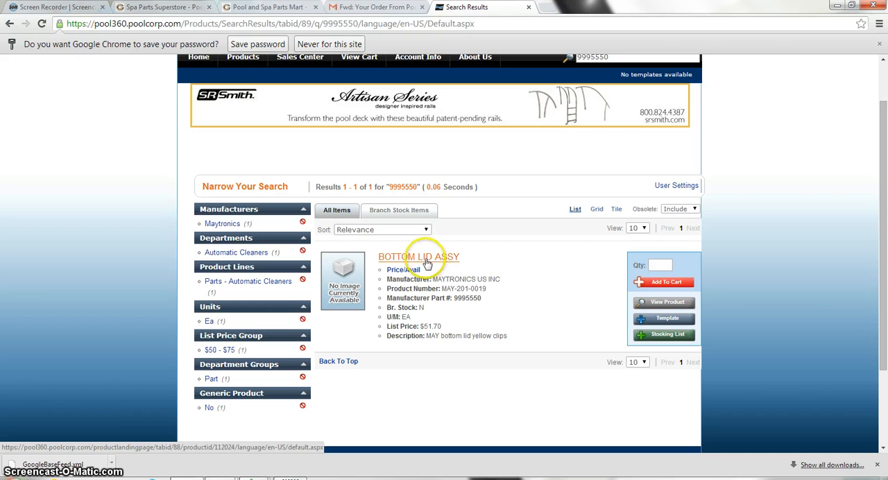
click(419, 256)
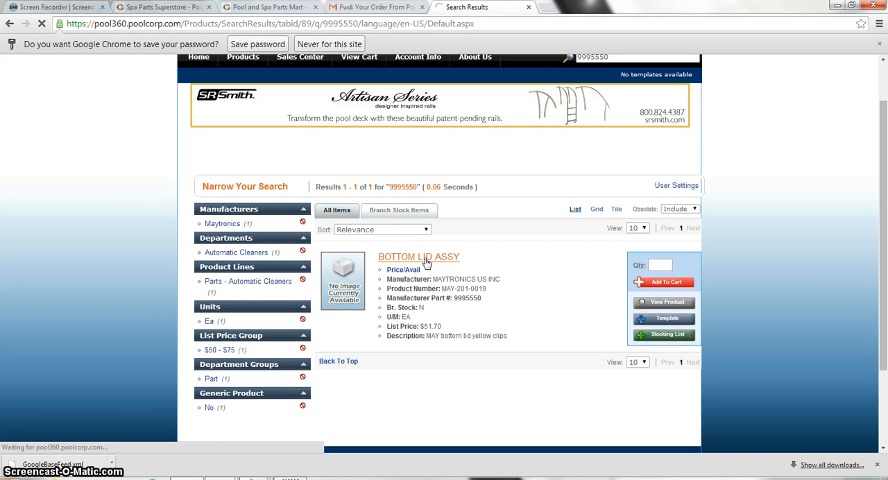
click(420, 256)
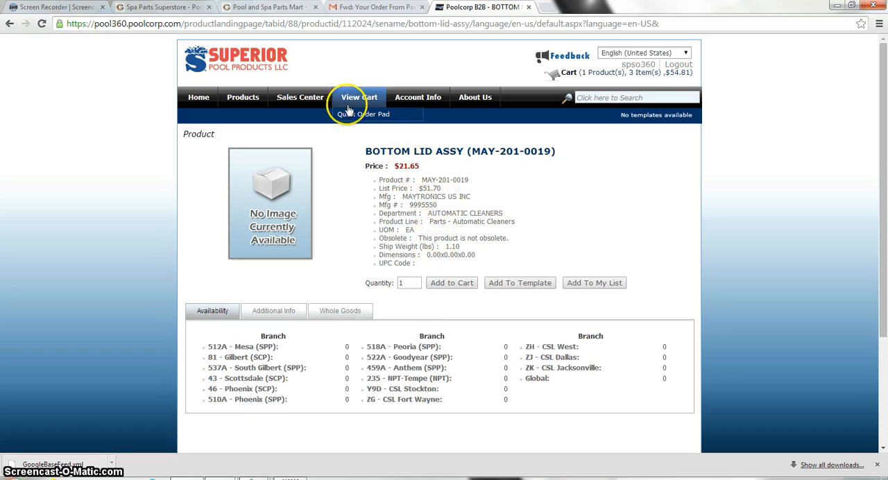
click(266, 7)
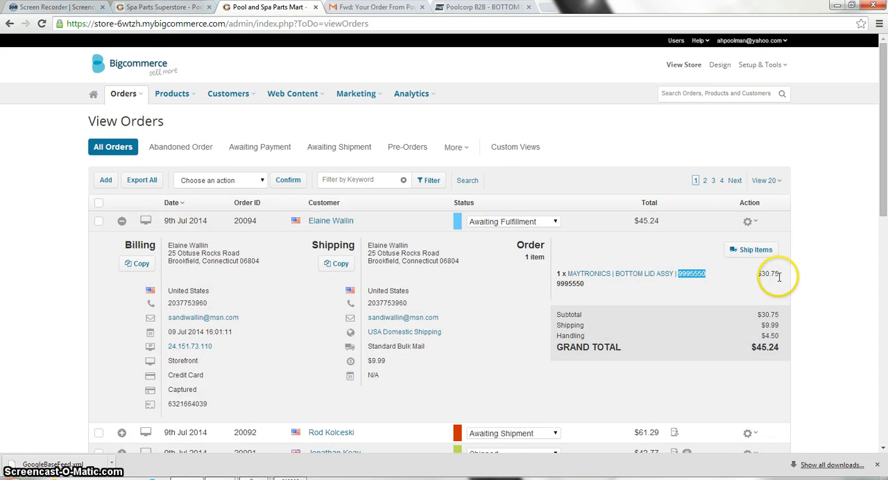
click(483, 7)
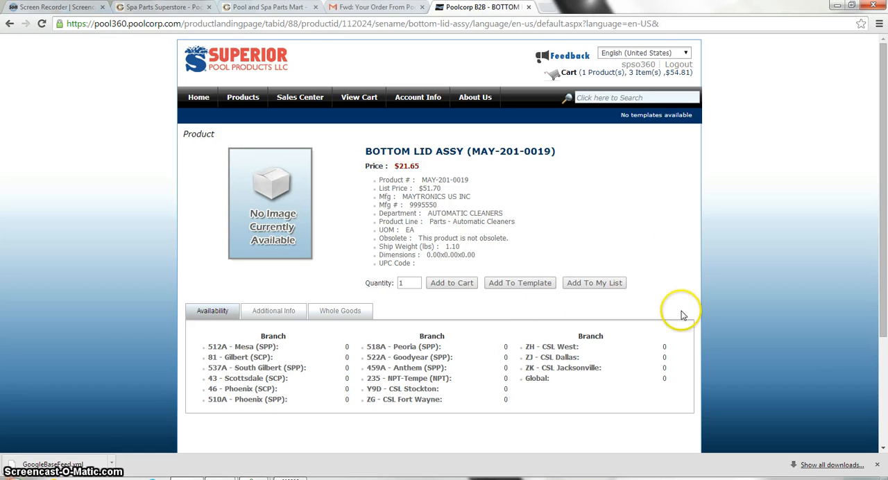
mouse_move(530, 389)
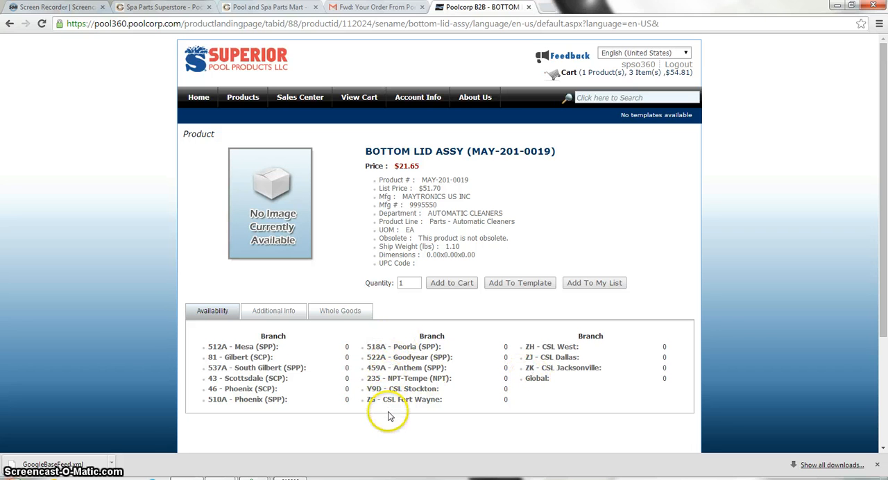
mouse_move(264, 392)
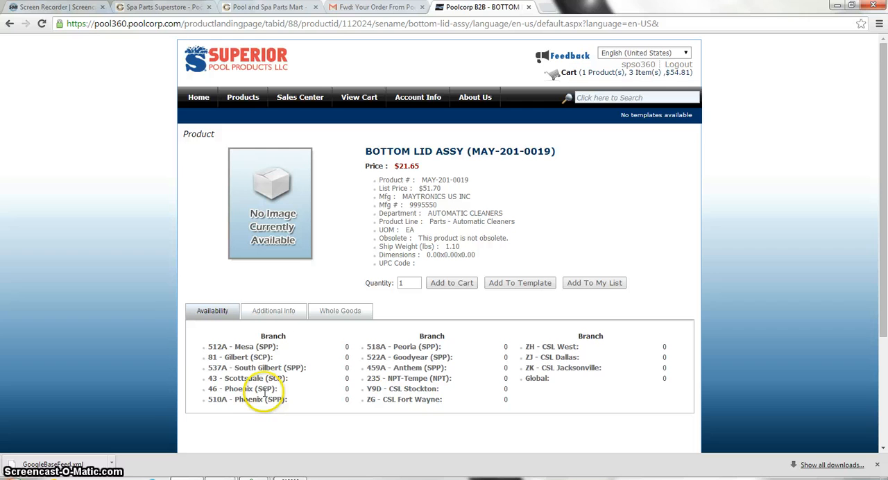
mouse_move(430, 345)
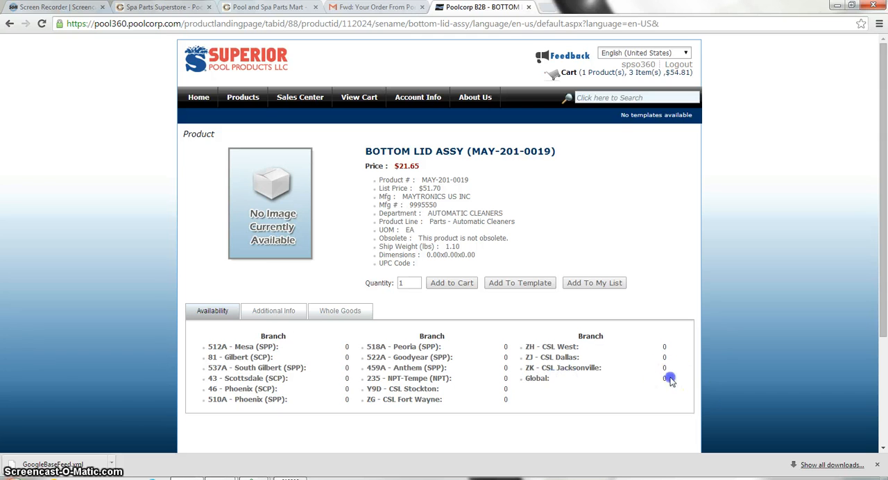
mouse_move(668, 380)
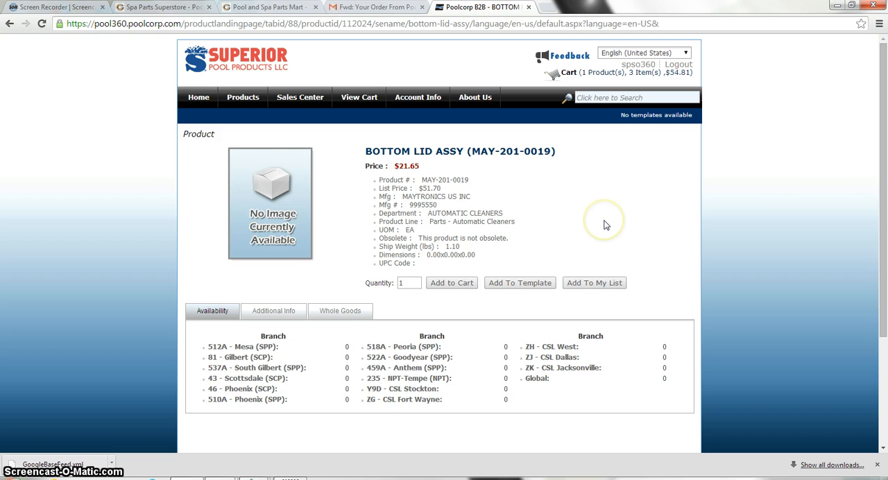
mouse_move(366, 19)
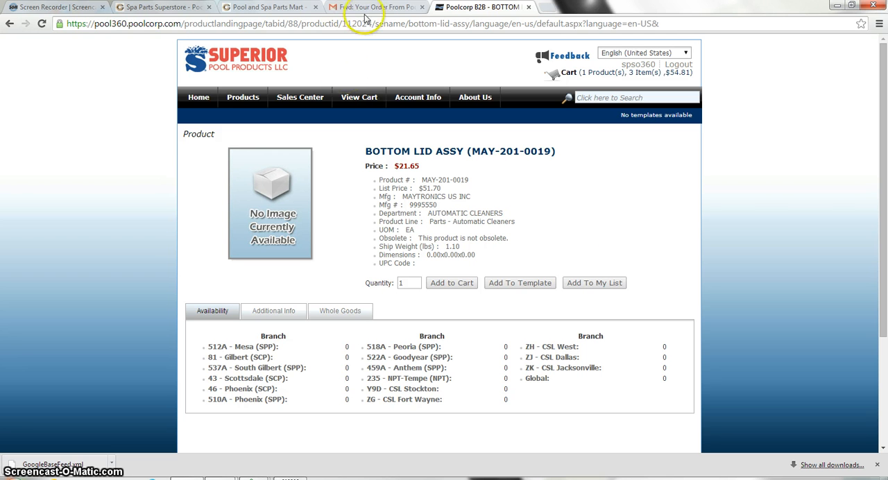
Step: In Gmail, scroll to the end of the order #20094 email and start a forward
click(374, 7)
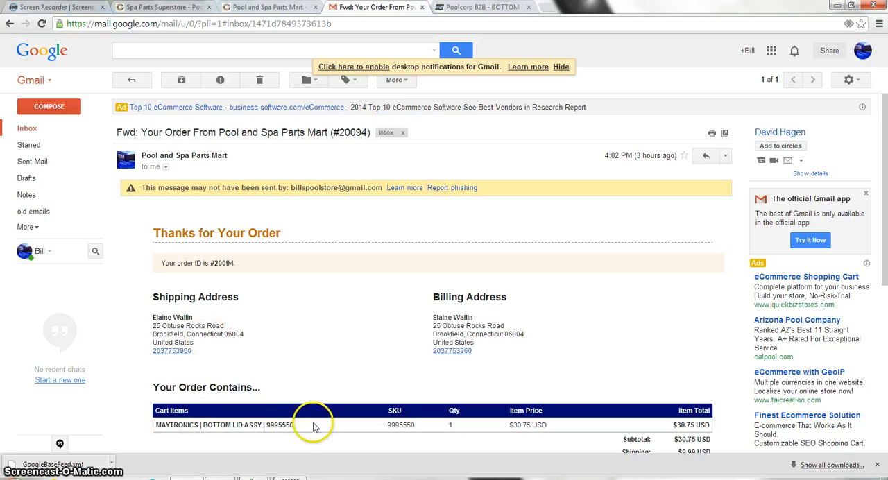
scroll(down, 3)
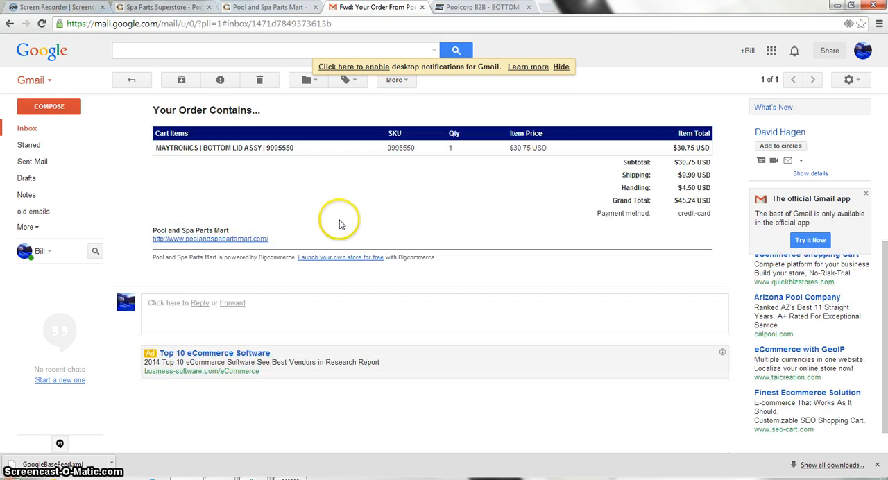
scroll(down, 3)
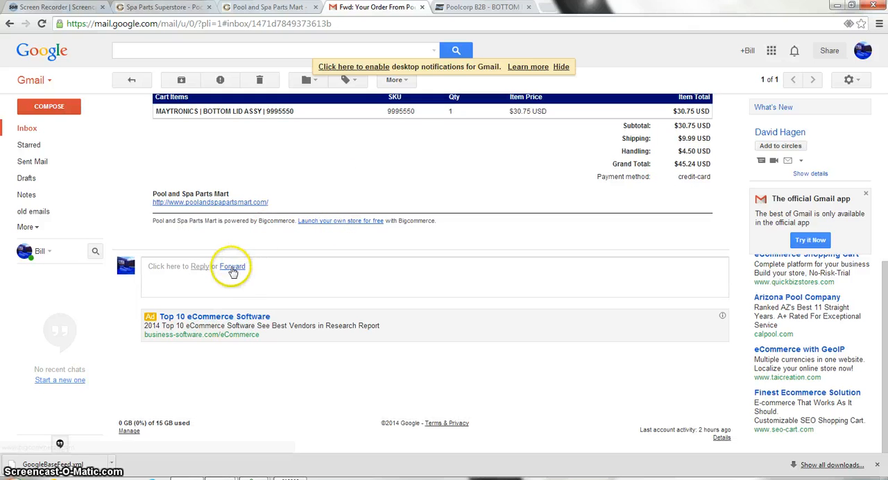
click(232, 267)
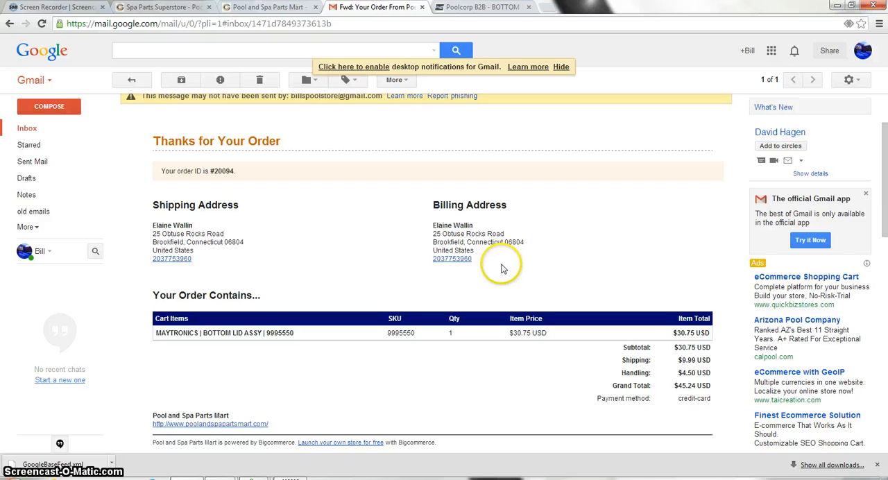
mouse_move(394, 283)
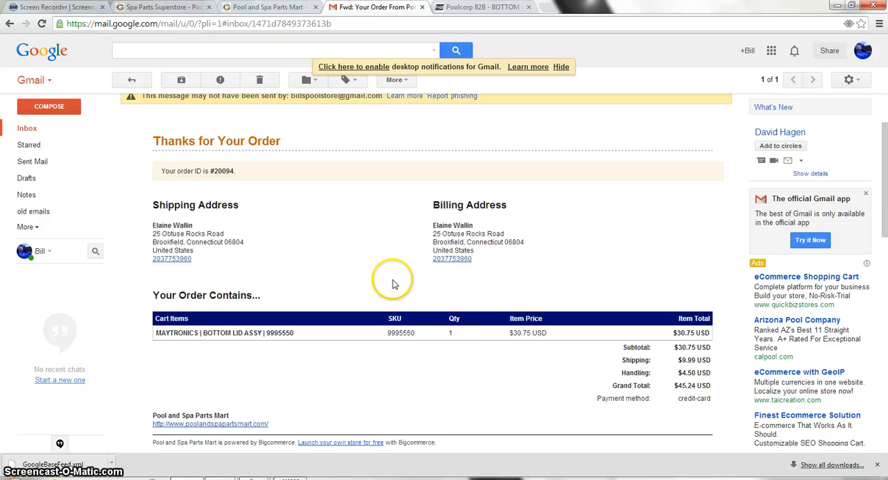
mouse_move(361, 239)
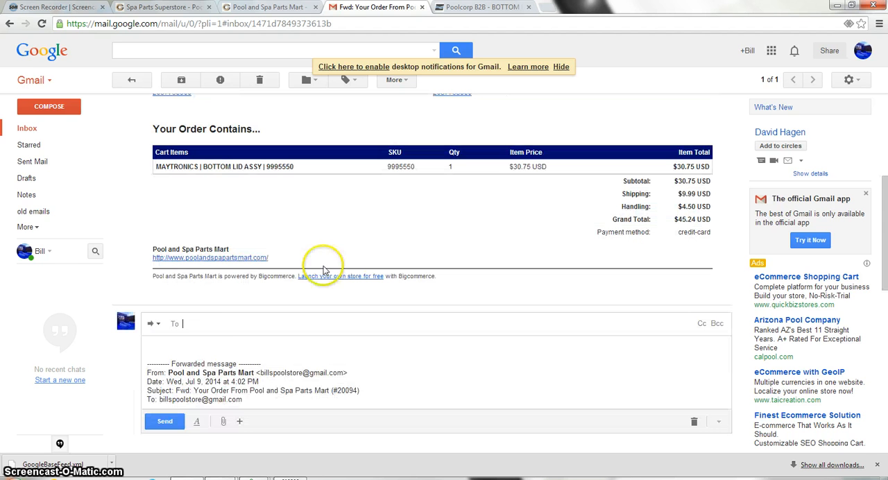
Step: Address the forward to the orders contact by entering 'order' and picking the suggestion
text(o)
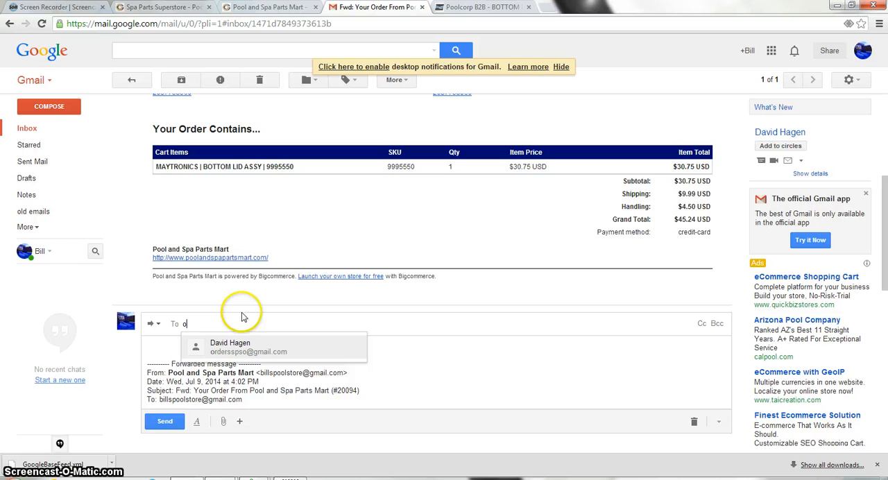
text(rder)
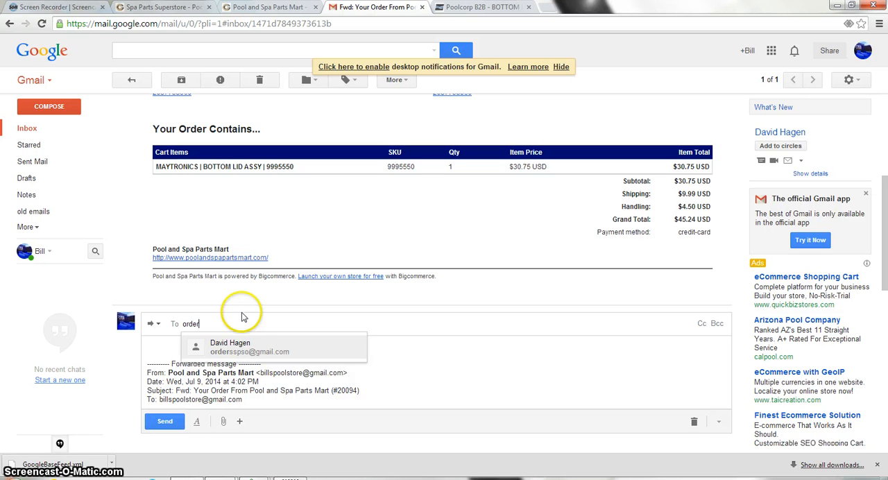
click(250, 347)
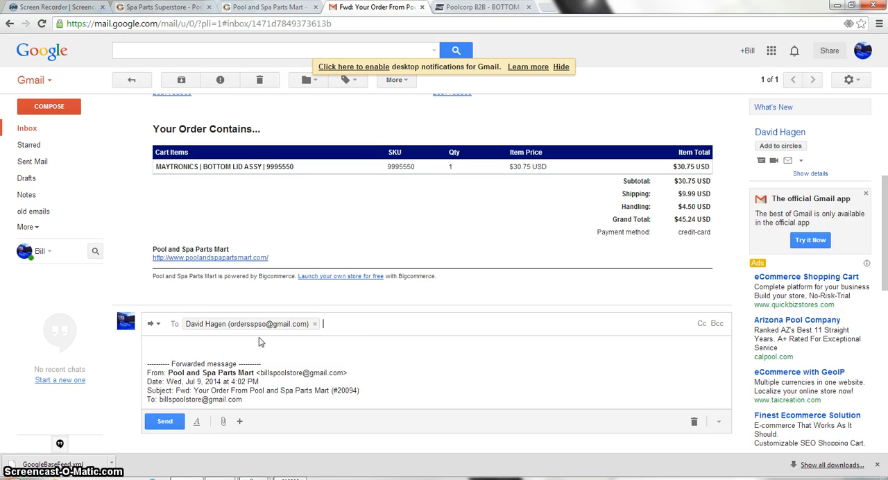
click(305, 358)
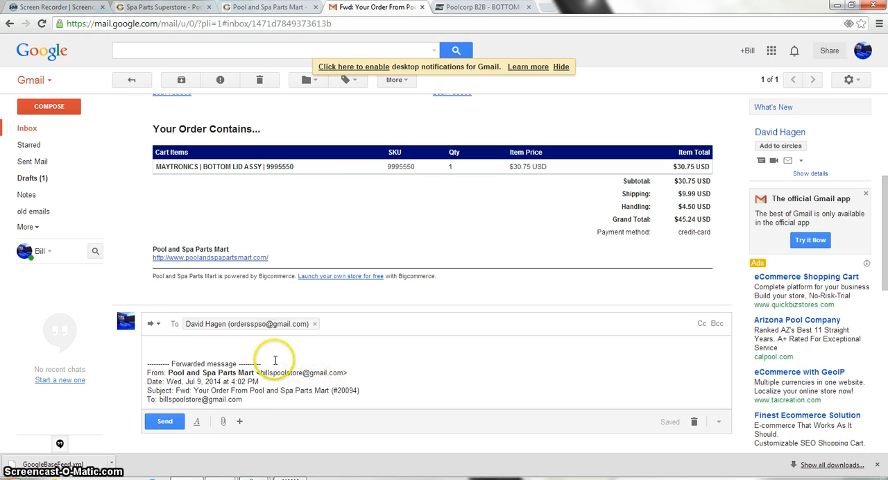
mouse_move(164, 422)
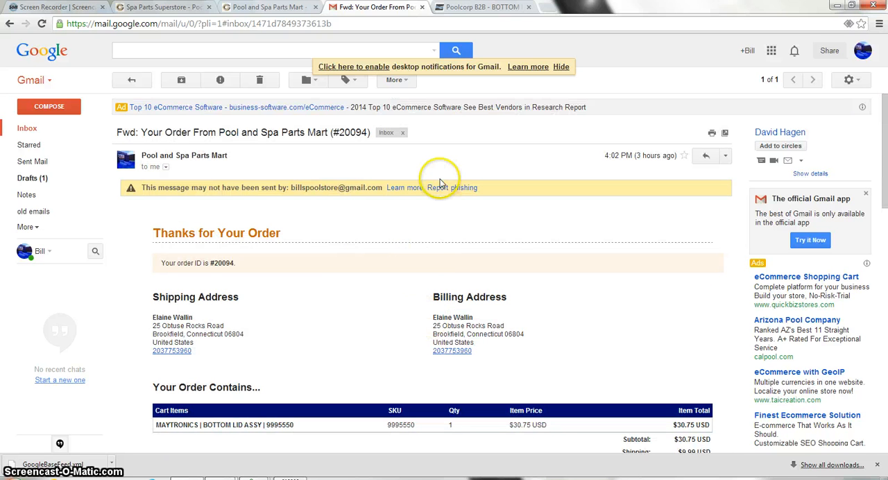
mouse_move(464, 154)
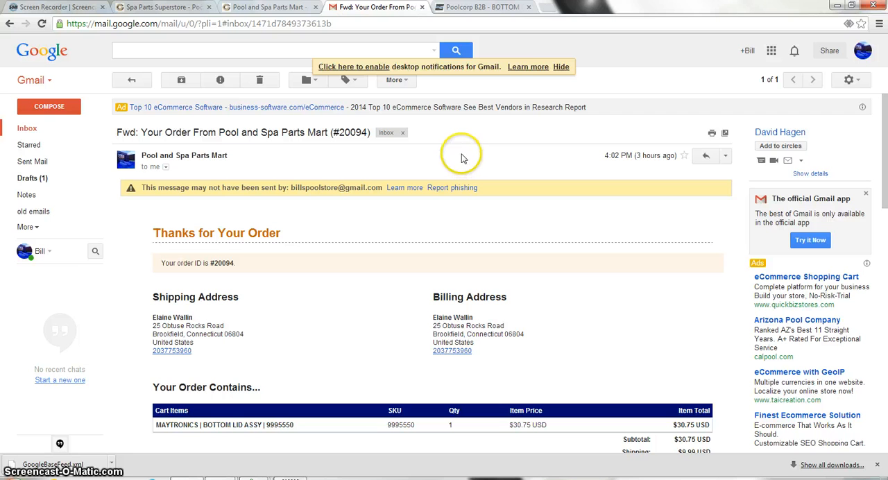